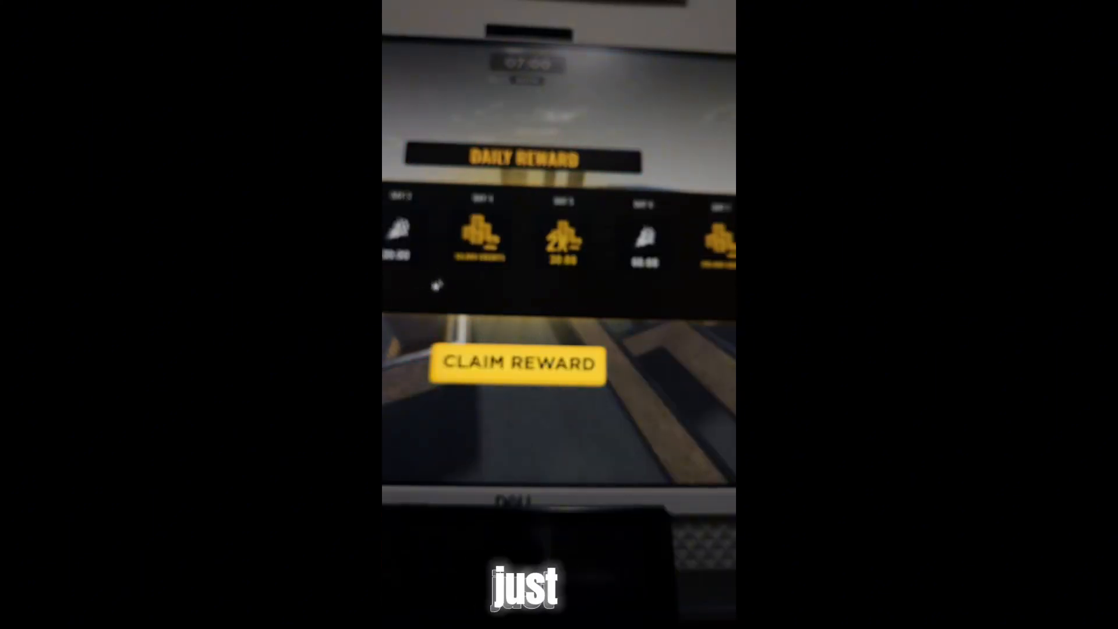
- Claim the daily reward, then after being eliminated bring up the weapon loadout menu
{"action": "left_click", "coordinate": [517, 363]}
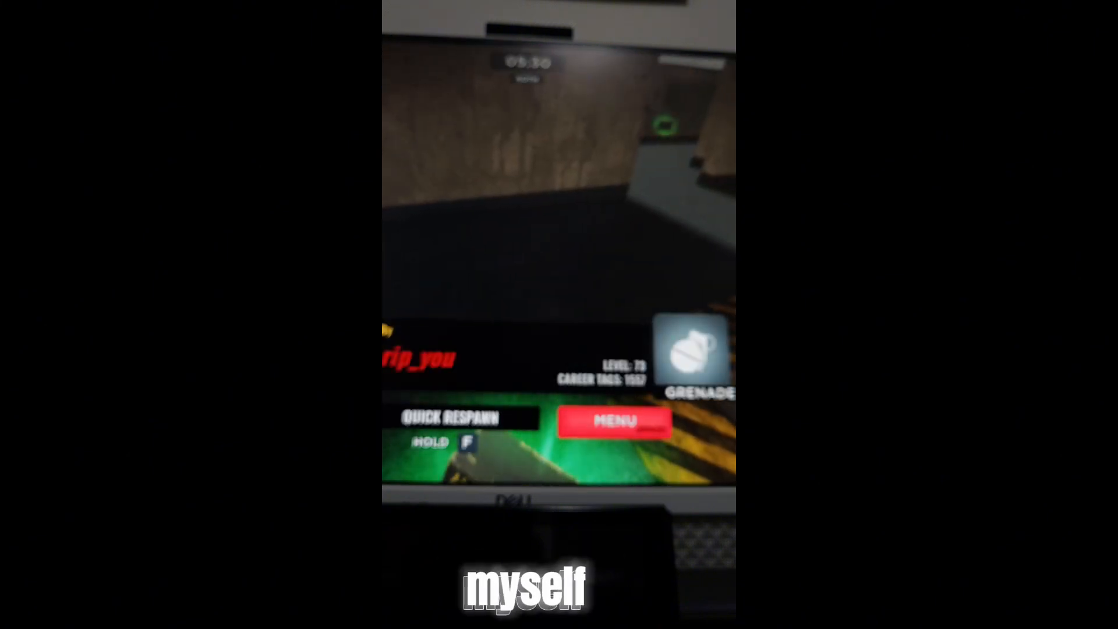
{"action": "left_click", "coordinate": [615, 419]}
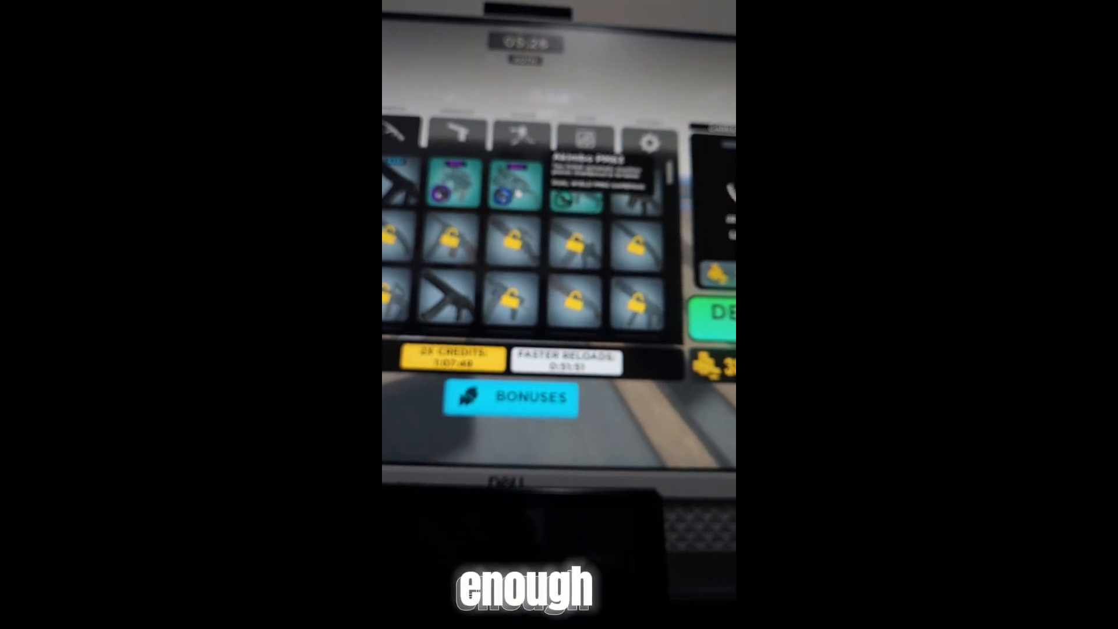